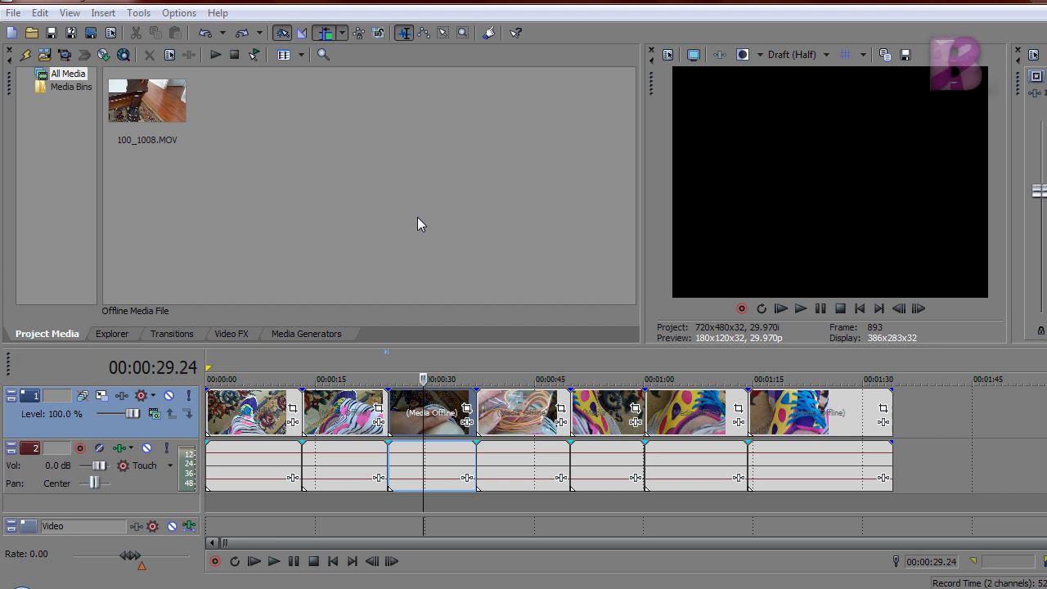
{"action": "mouse_move", "coordinate": [406, 412]}
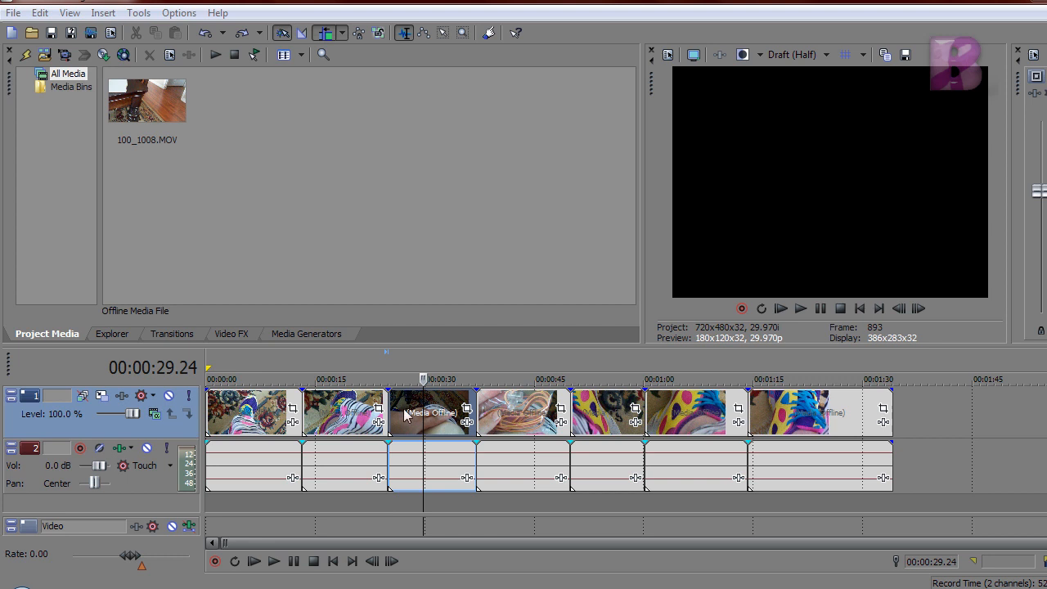
{"action": "mouse_move", "coordinate": [445, 422]}
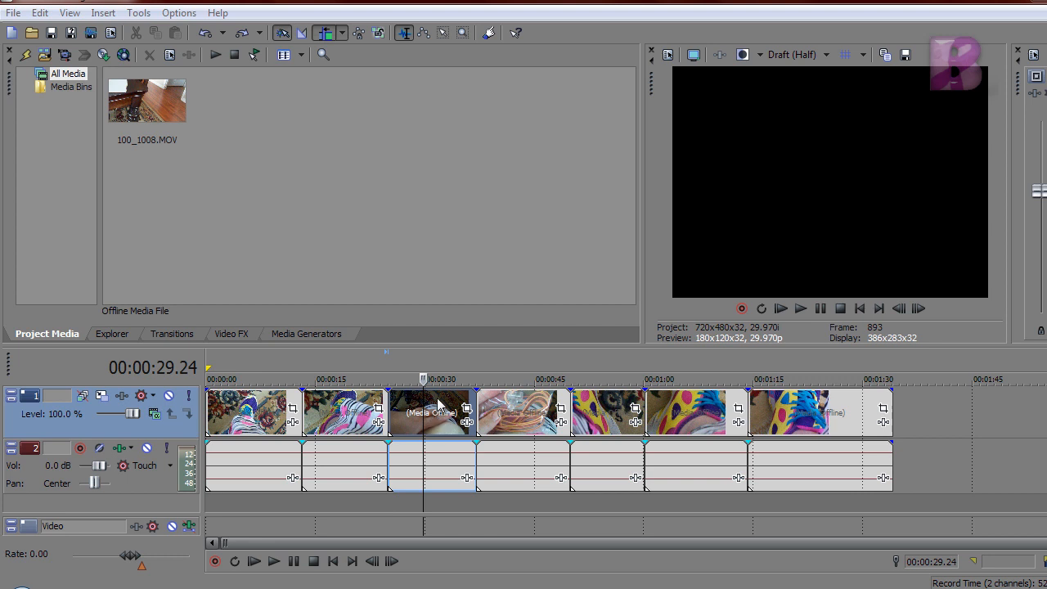
{"action": "mouse_move", "coordinate": [468, 366]}
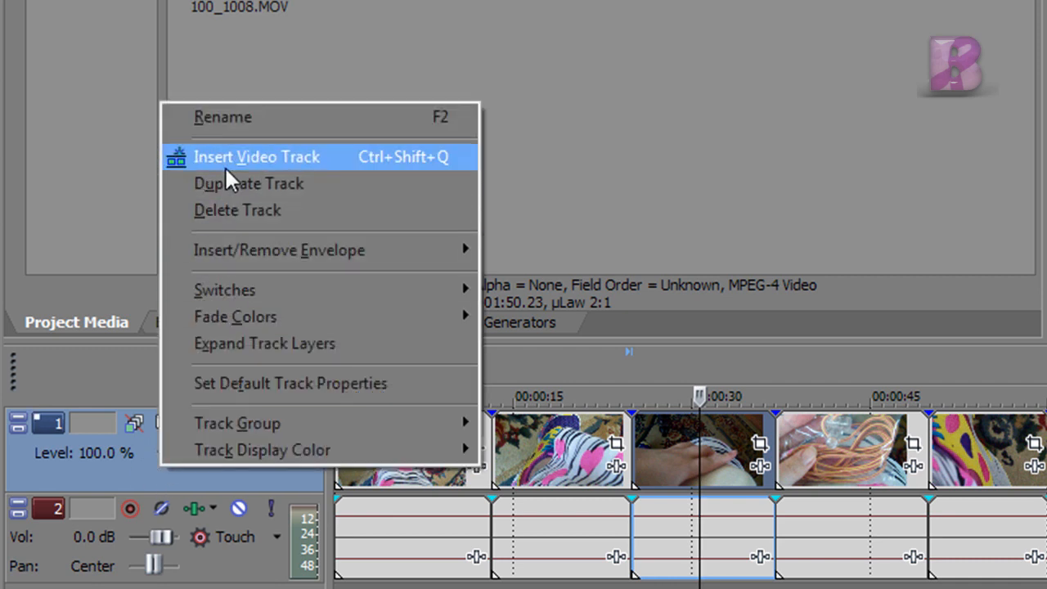
Insert a new empty video track and move the third clip up onto it
{"action": "left_click", "coordinate": [257, 157]}
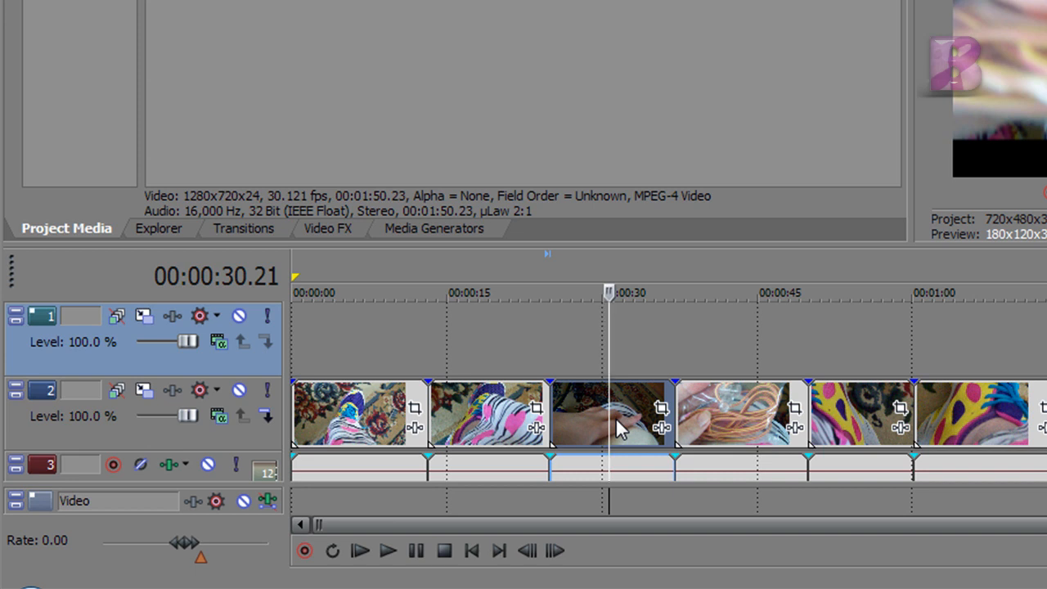
{"action": "left_click_drag", "start_coordinate": [608, 412], "coordinate": [609, 338]}
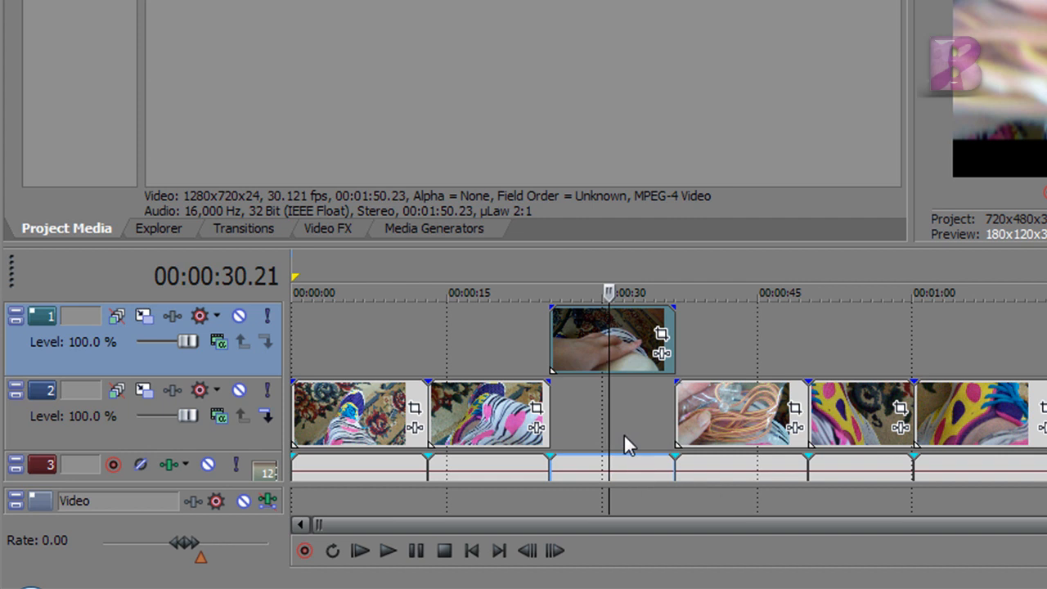
{"action": "left_click", "coordinate": [49, 389]}
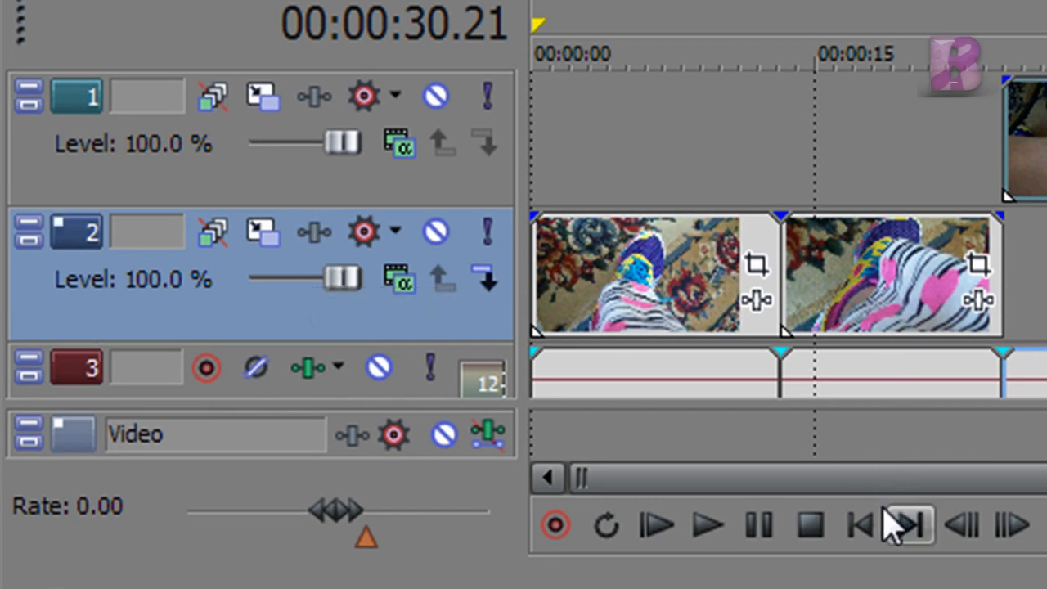
{"action": "mouse_move", "coordinate": [867, 540]}
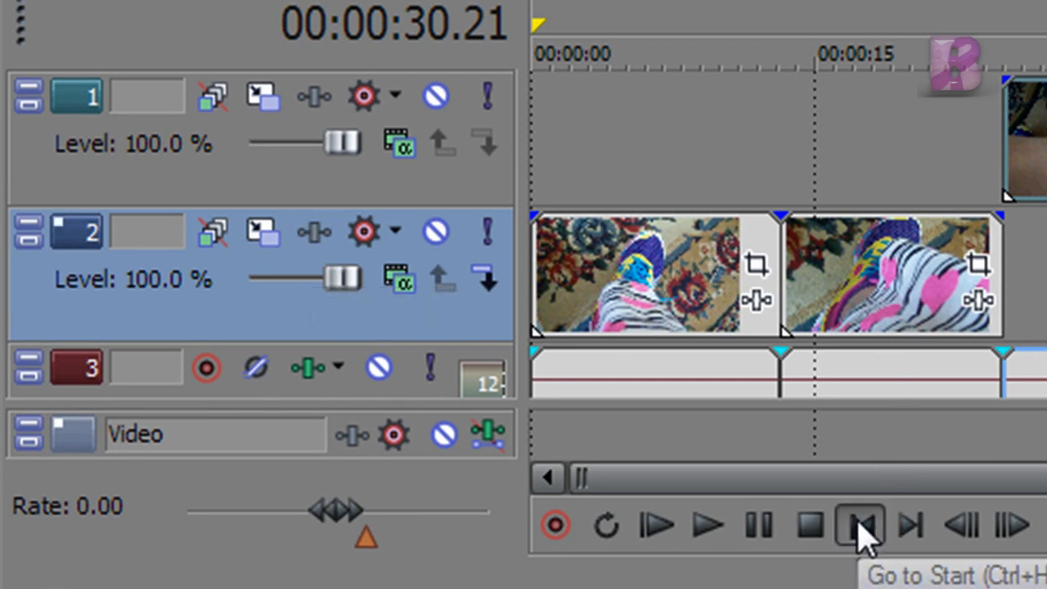
Return the playhead to the start and open Track FX for video track 2
{"action": "left_click", "coordinate": [864, 540]}
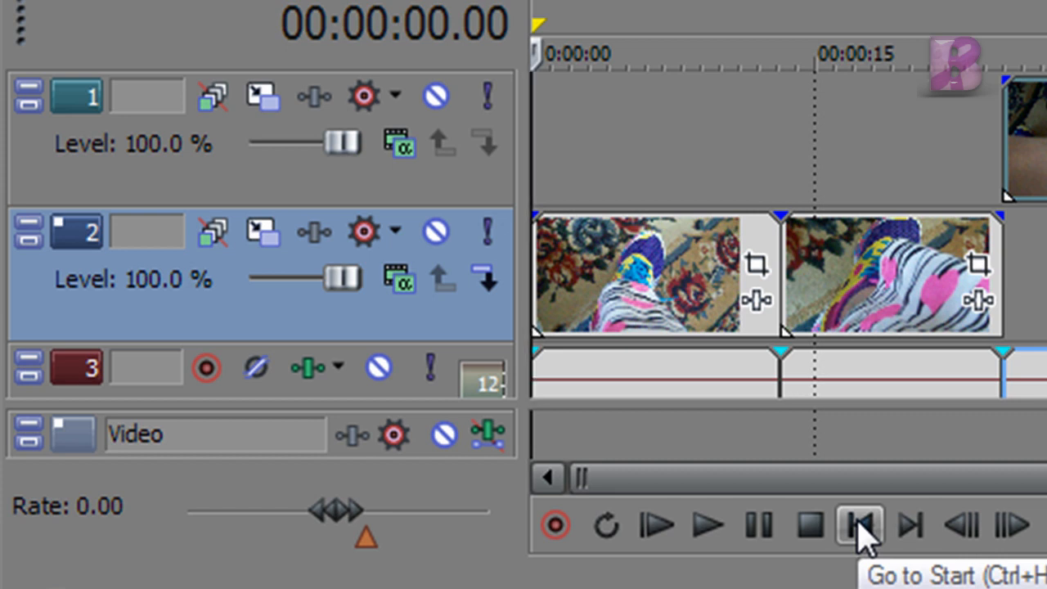
{"action": "mouse_move", "coordinate": [314, 232]}
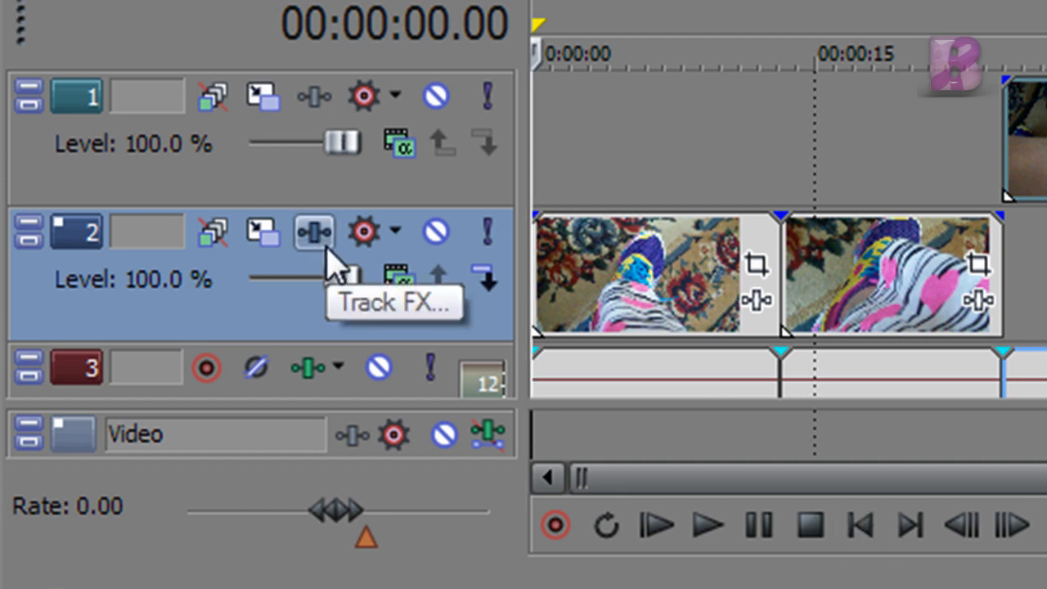
{"action": "mouse_move", "coordinate": [317, 235]}
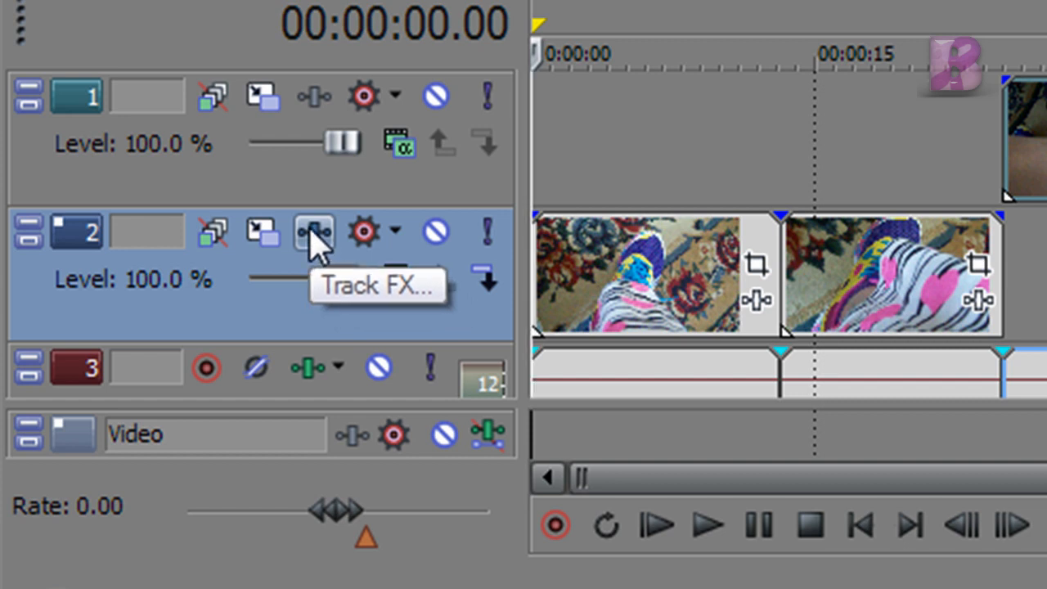
{"action": "left_click", "coordinate": [308, 233]}
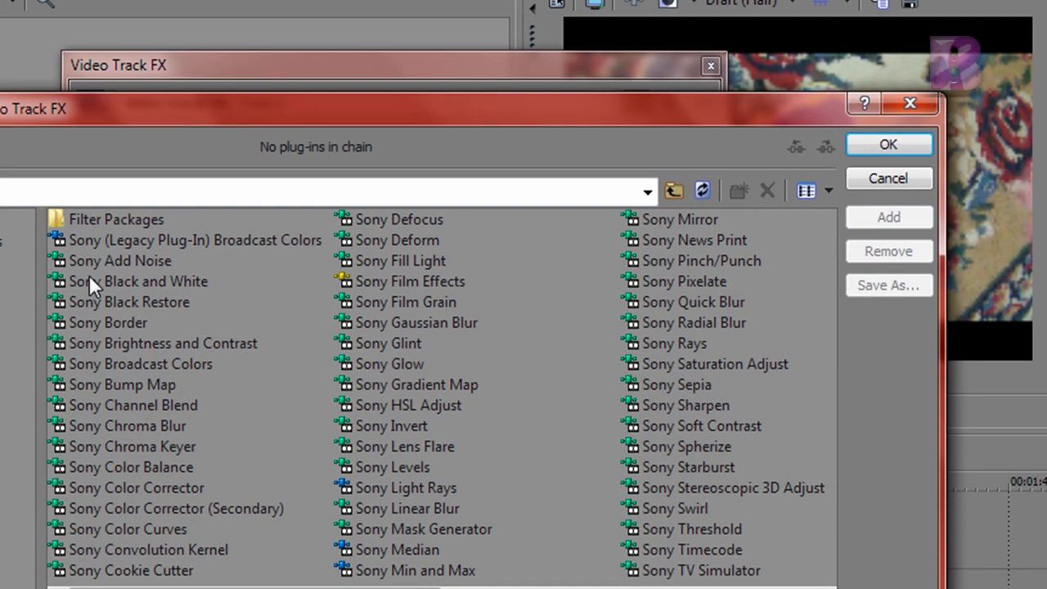
Add Sony Black and White to track 2 with the 100% Black and White preset
{"action": "left_click", "coordinate": [138, 281]}
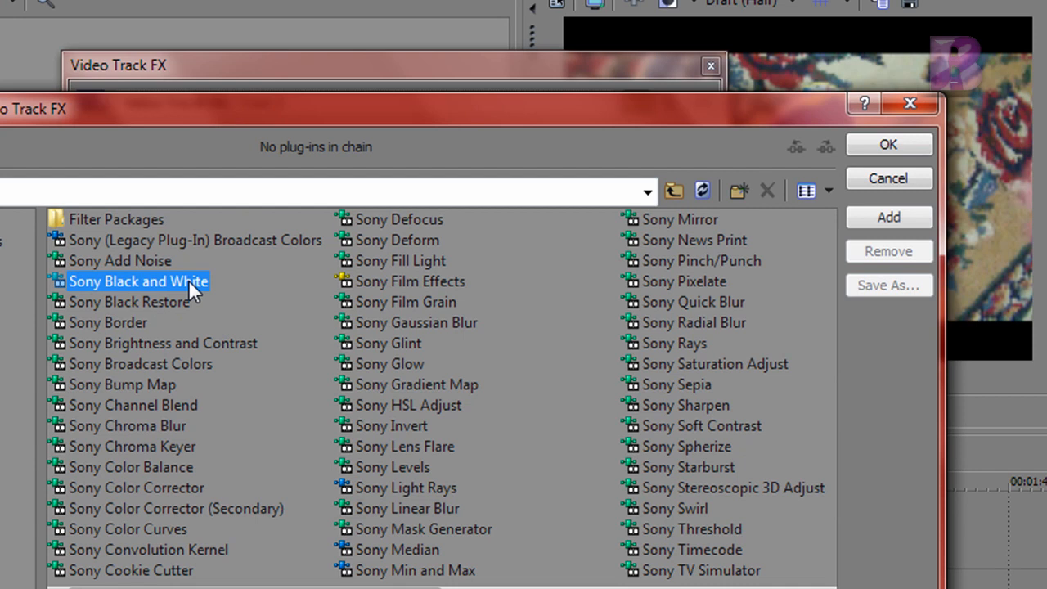
{"action": "left_click", "coordinate": [888, 216]}
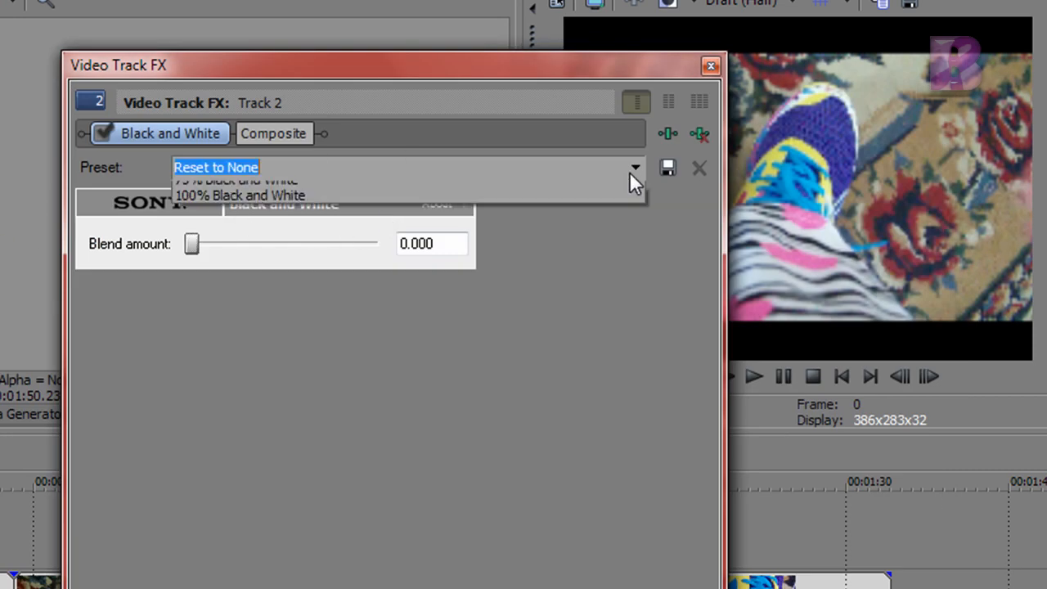
{"action": "left_click", "coordinate": [239, 195]}
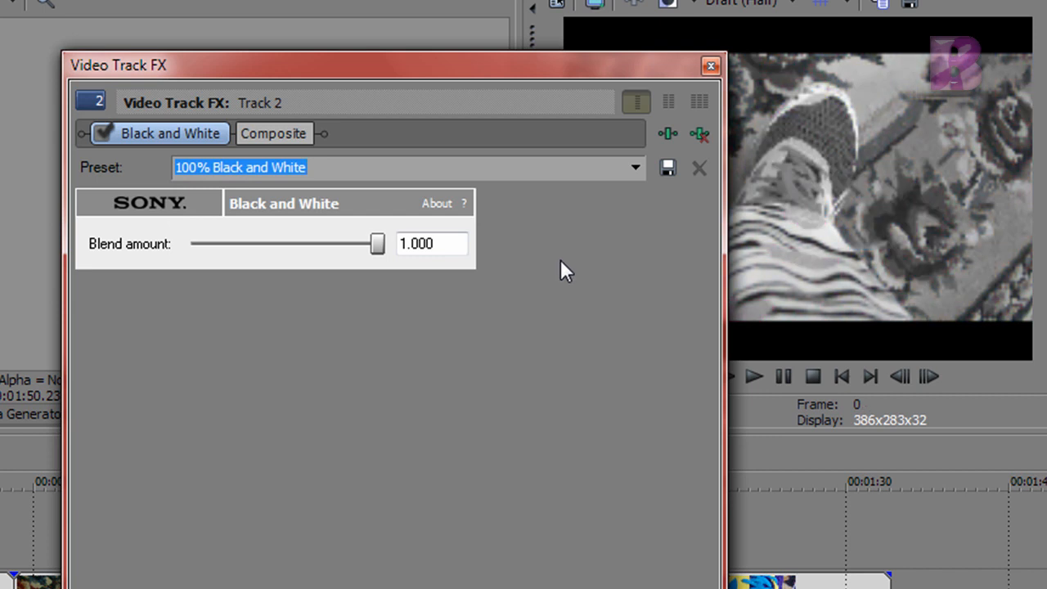
{"action": "mouse_move", "coordinate": [859, 154]}
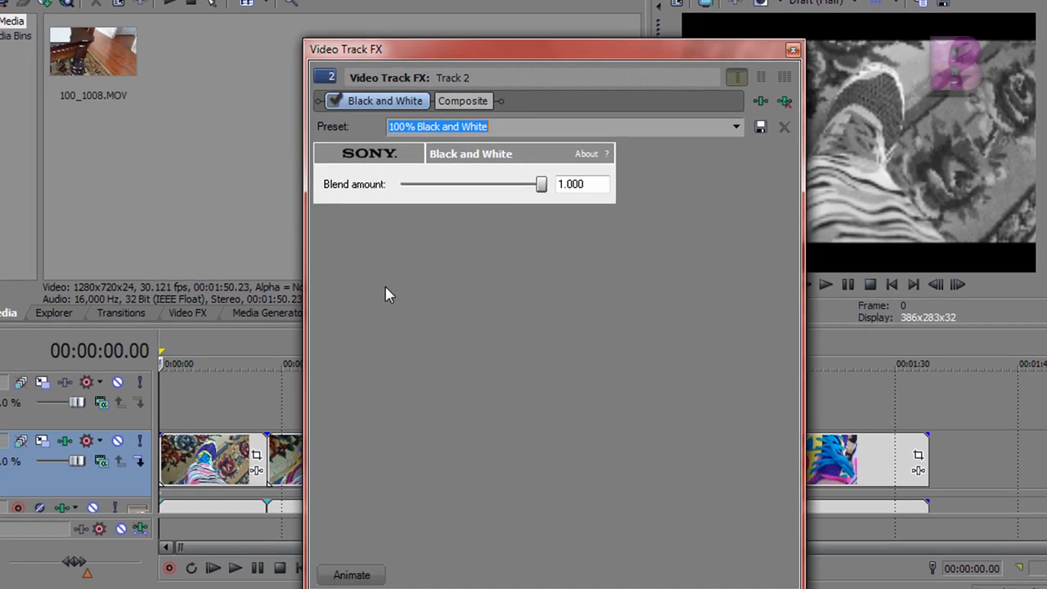
Show the effect's keyframe area, then close the Video Track FX window
{"action": "left_click", "coordinate": [352, 574]}
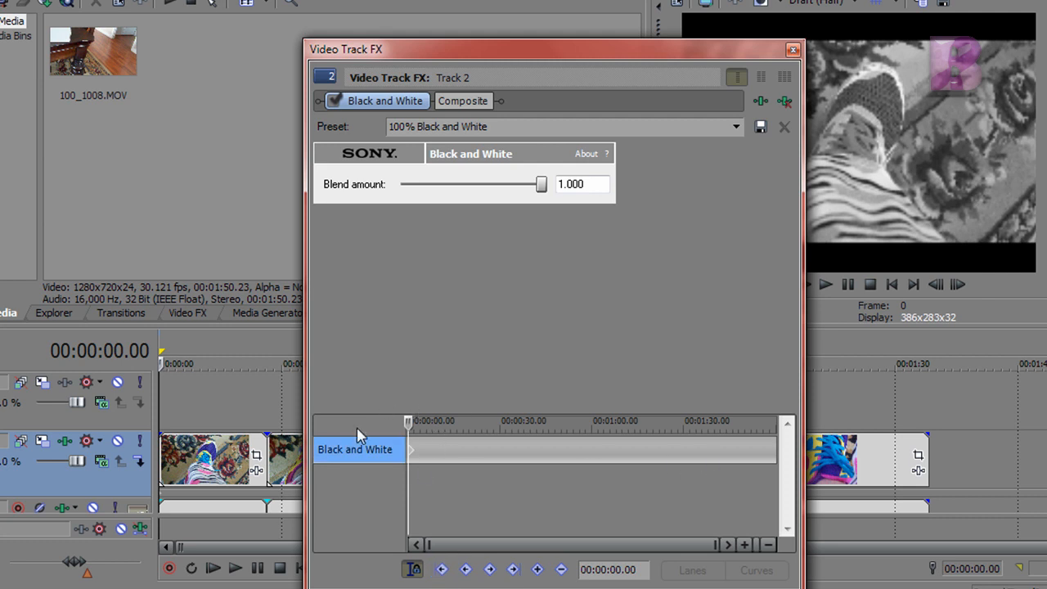
{"action": "mouse_move", "coordinate": [730, 217]}
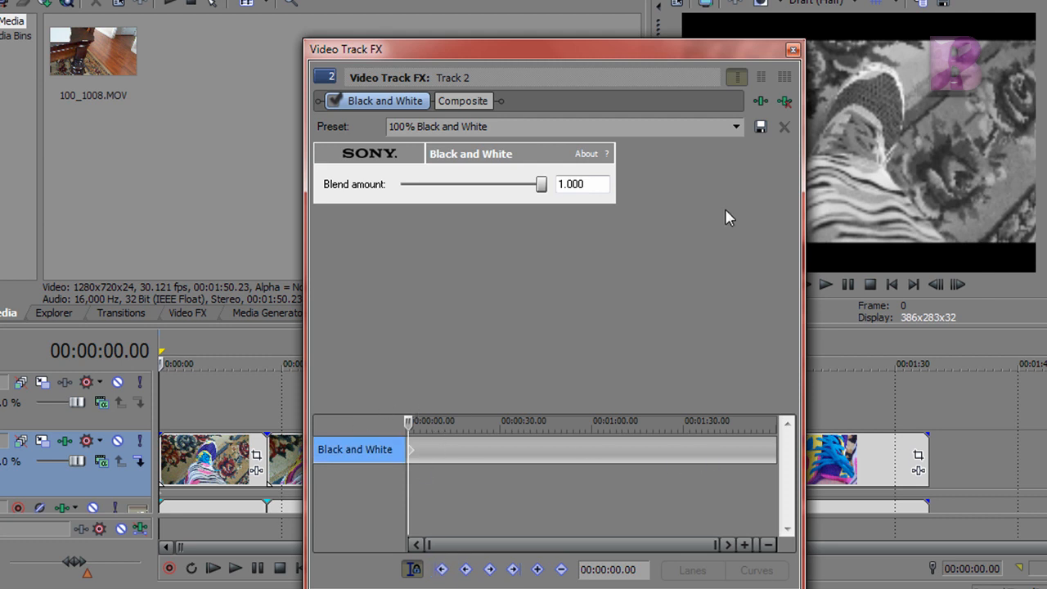
{"action": "left_click", "coordinate": [789, 49]}
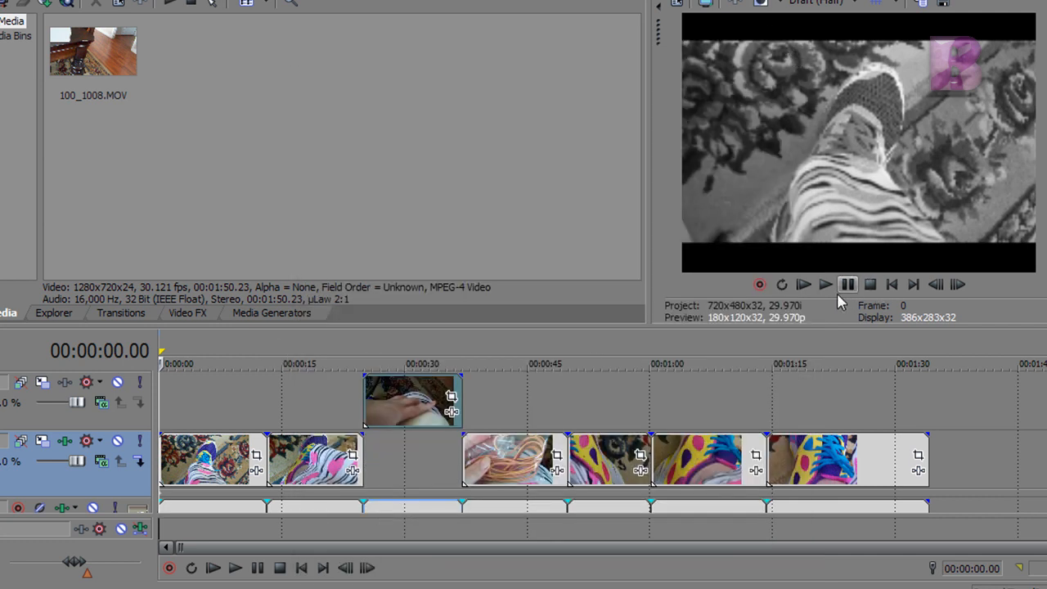
Play the project to preview the grayscale footage, stopping near 44 seconds
{"action": "left_click", "coordinate": [848, 285]}
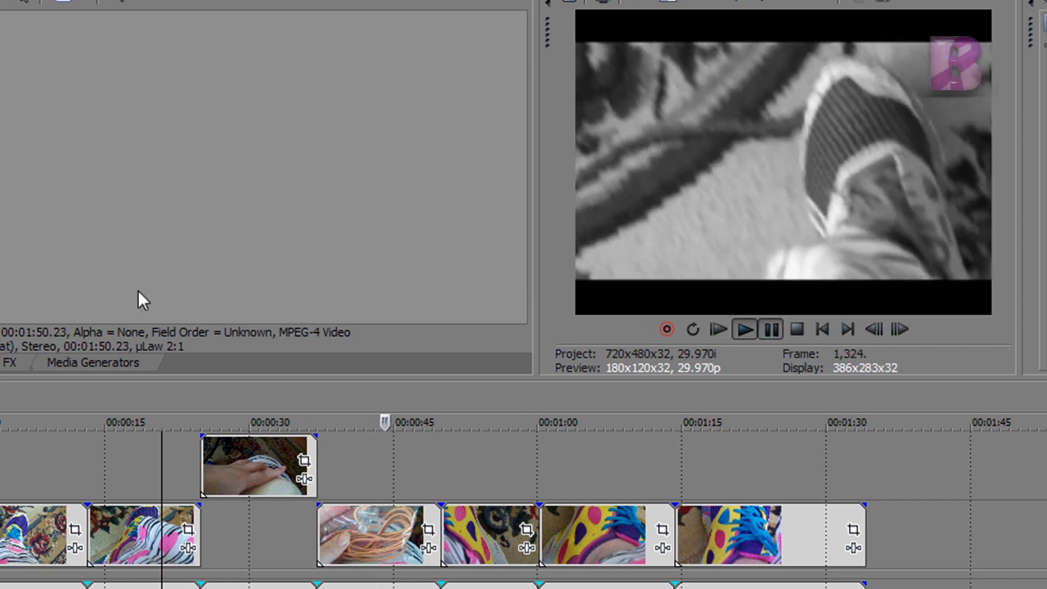
{"action": "left_click", "coordinate": [771, 329]}
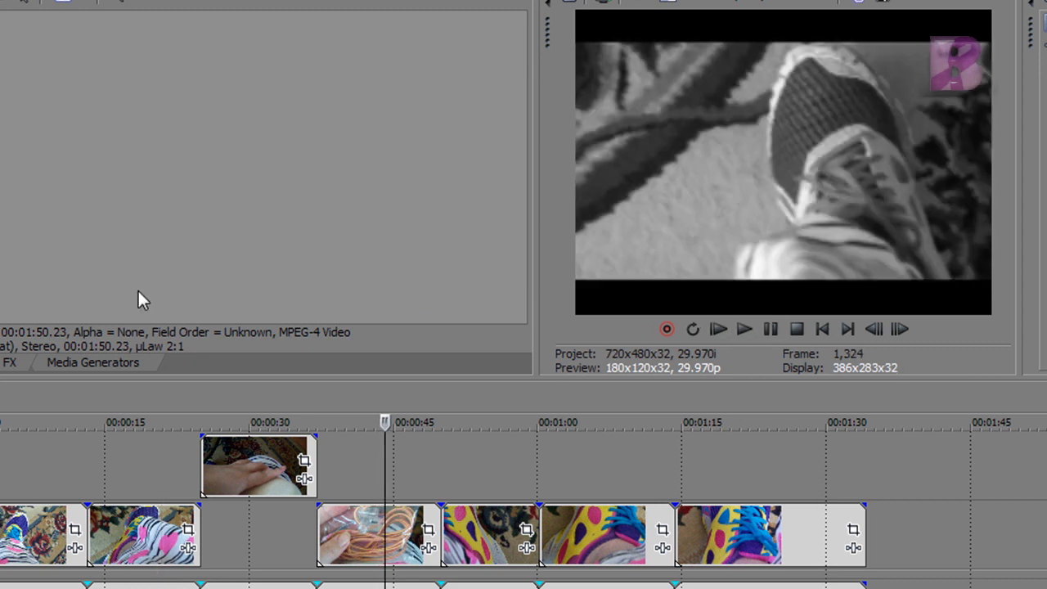